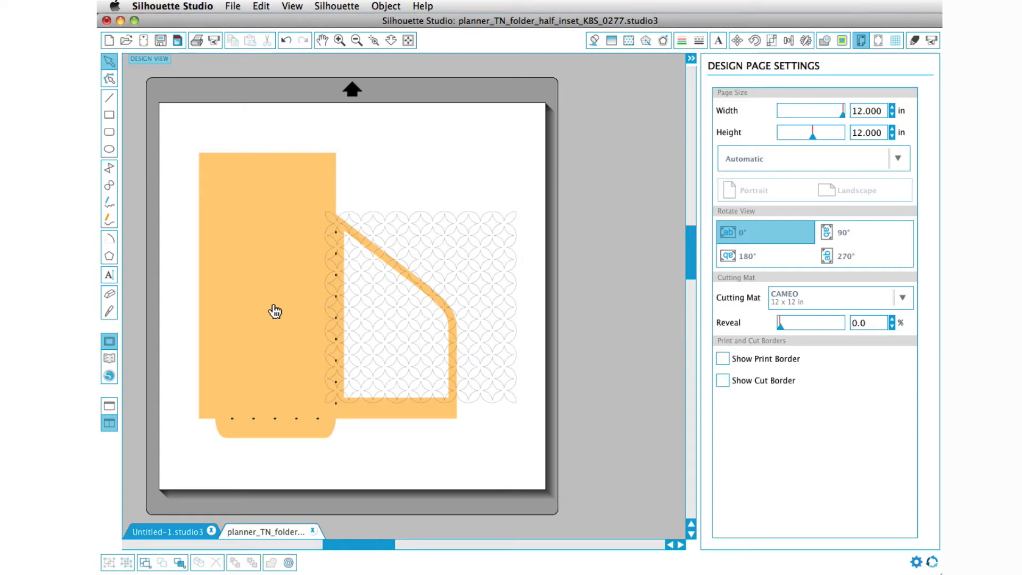
Step: Weld the selected orange folder pieces and pattern into one combined shape
click(273, 311)
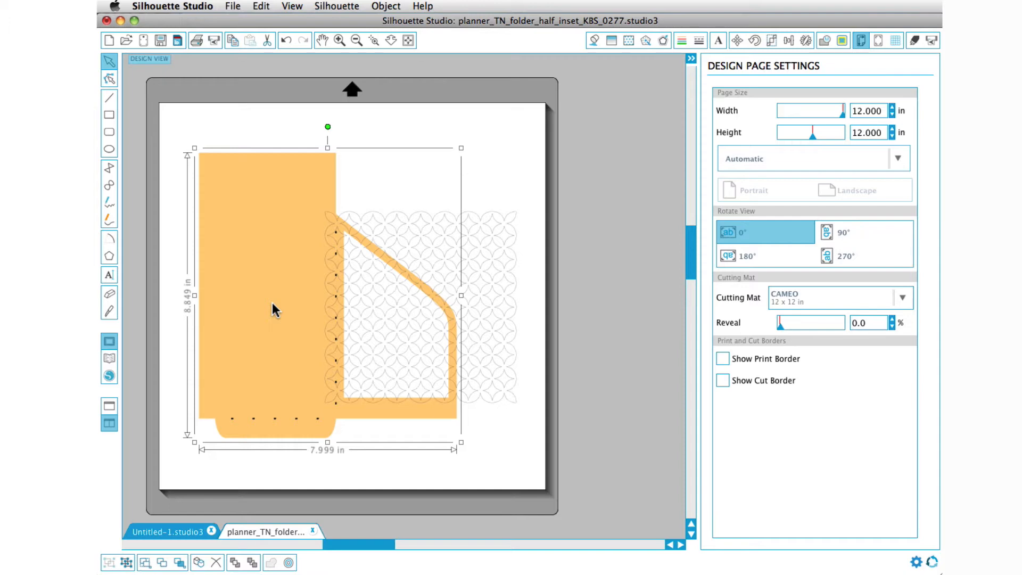
right_click(273, 308)
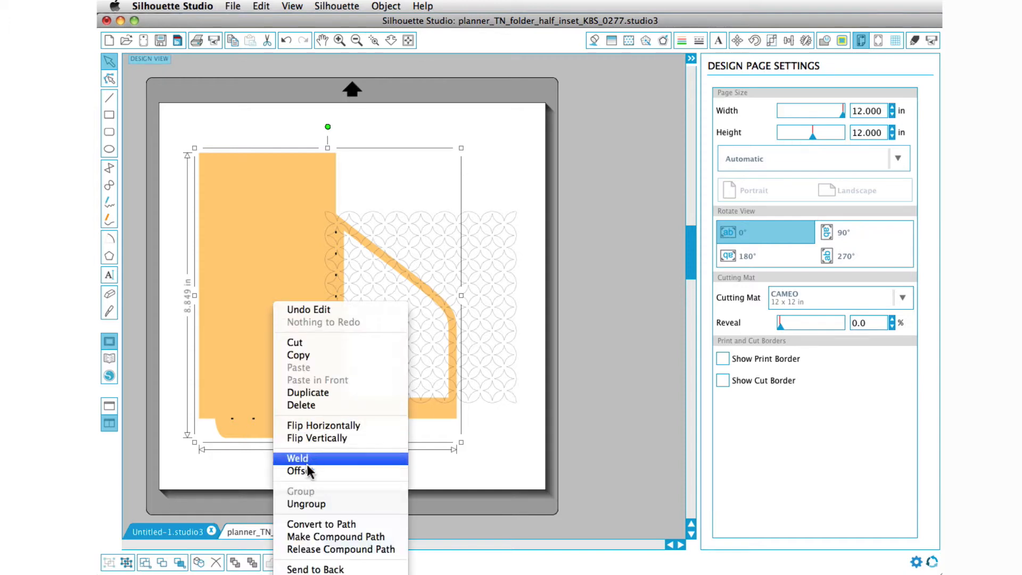
click(297, 457)
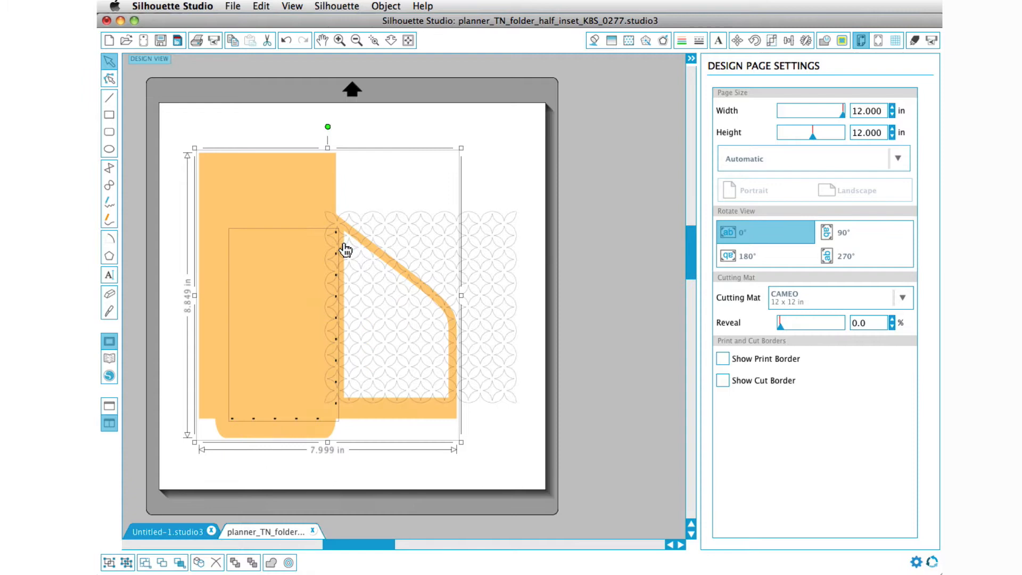
mouse_move(336, 182)
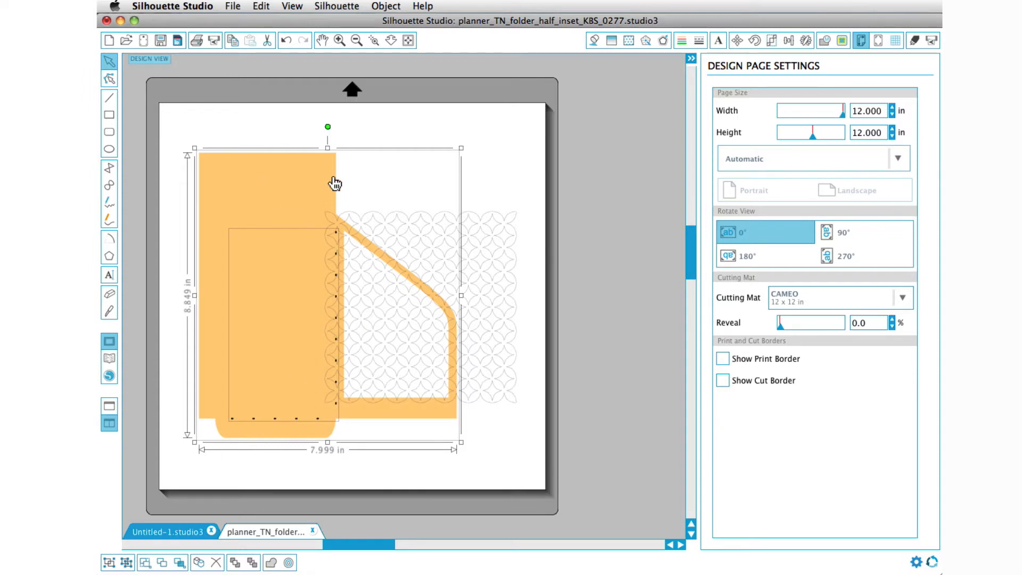
mouse_move(291, 189)
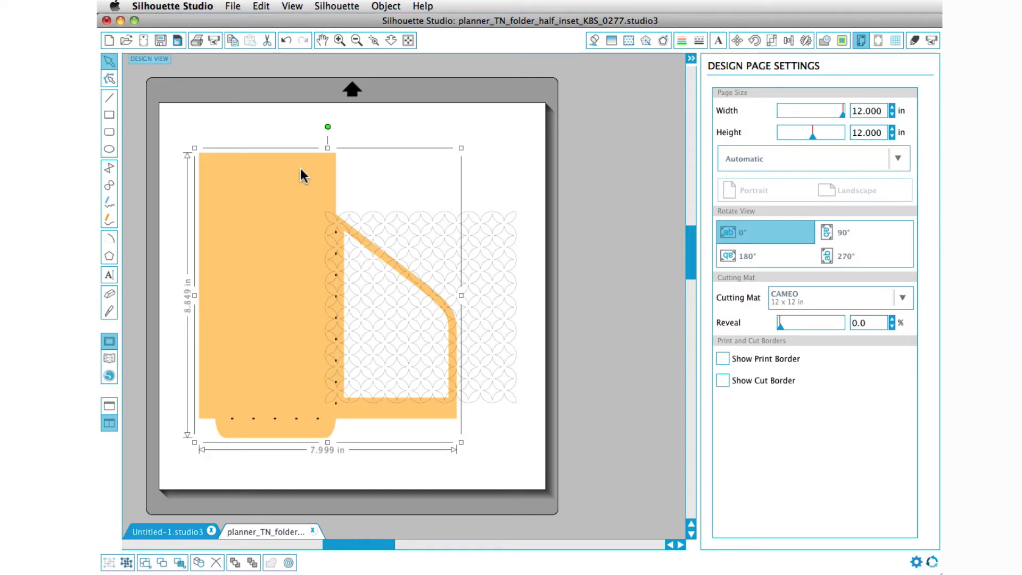
mouse_move(371, 250)
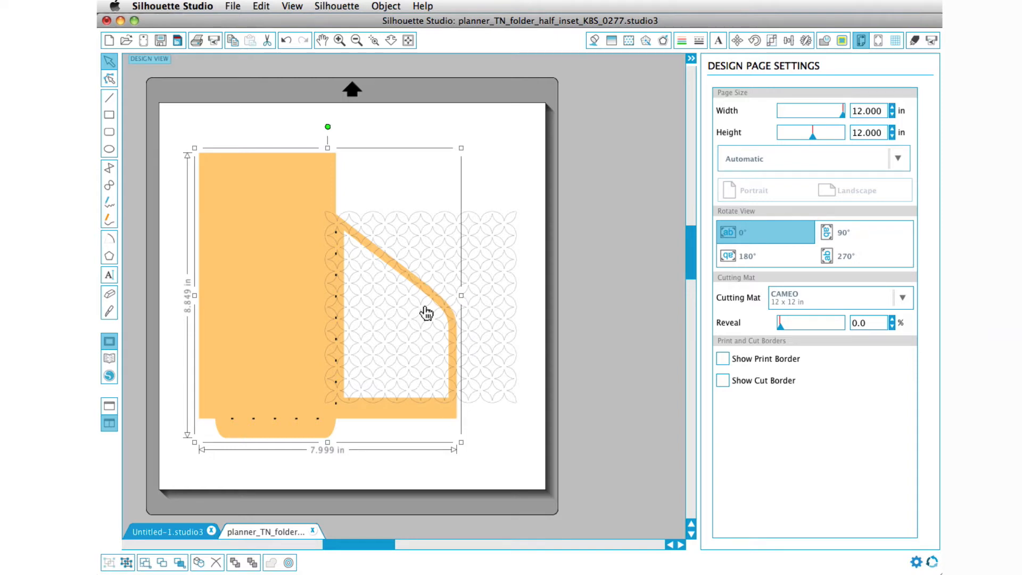
mouse_move(409, 284)
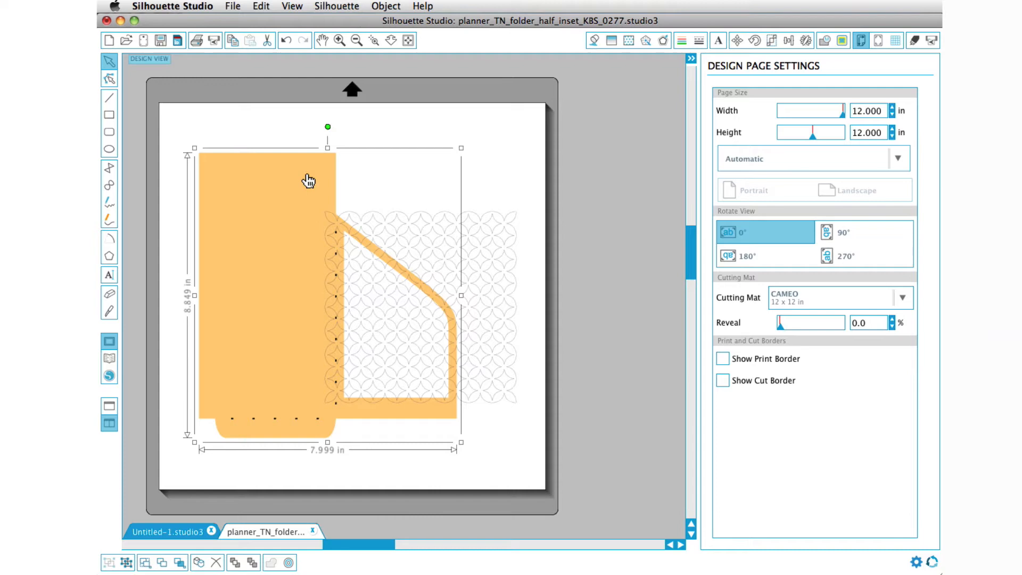
Step: Set the welded folder's fill to none so only its cut outlines remain
click(594, 40)
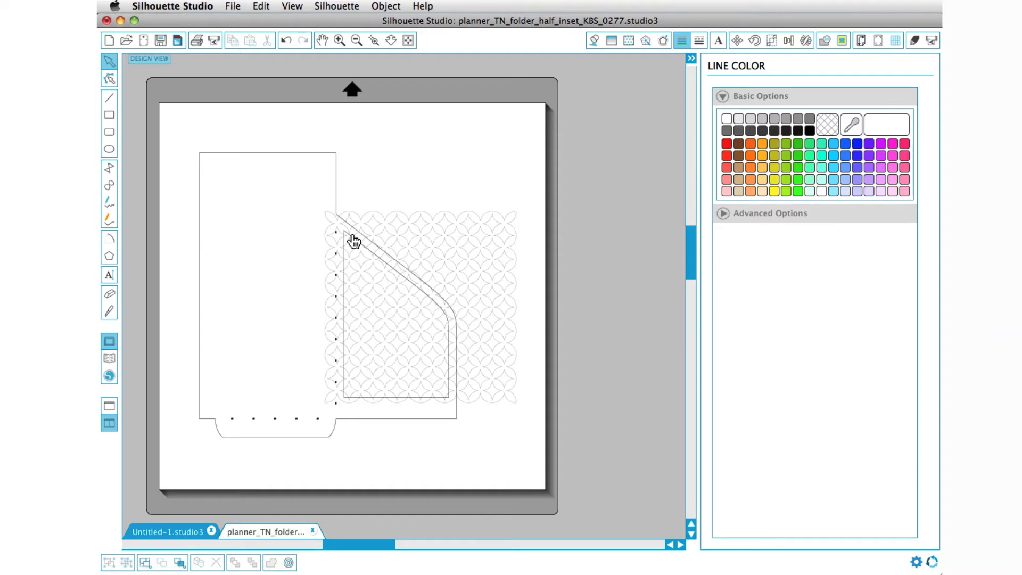
mouse_move(484, 347)
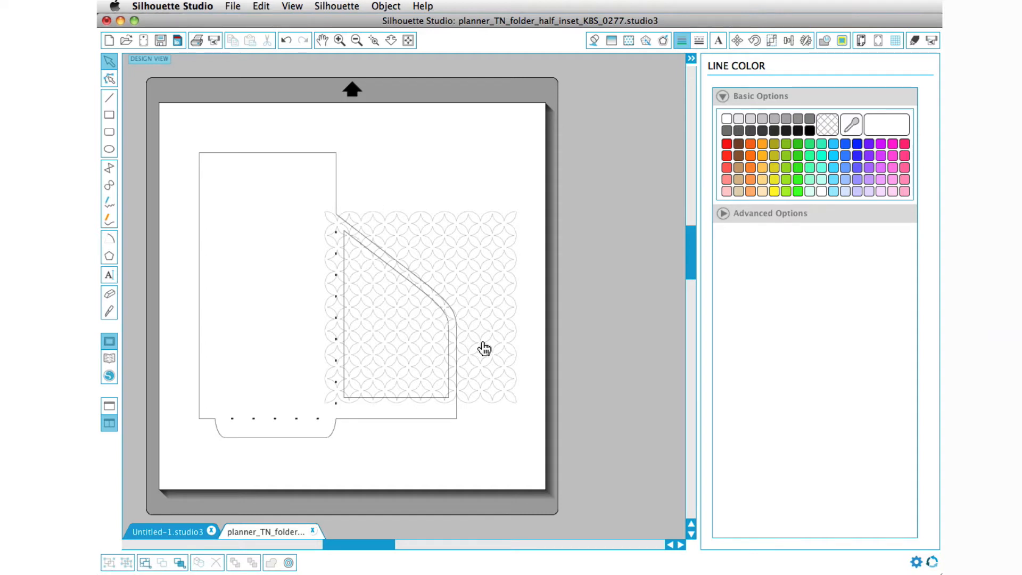
mouse_move(488, 276)
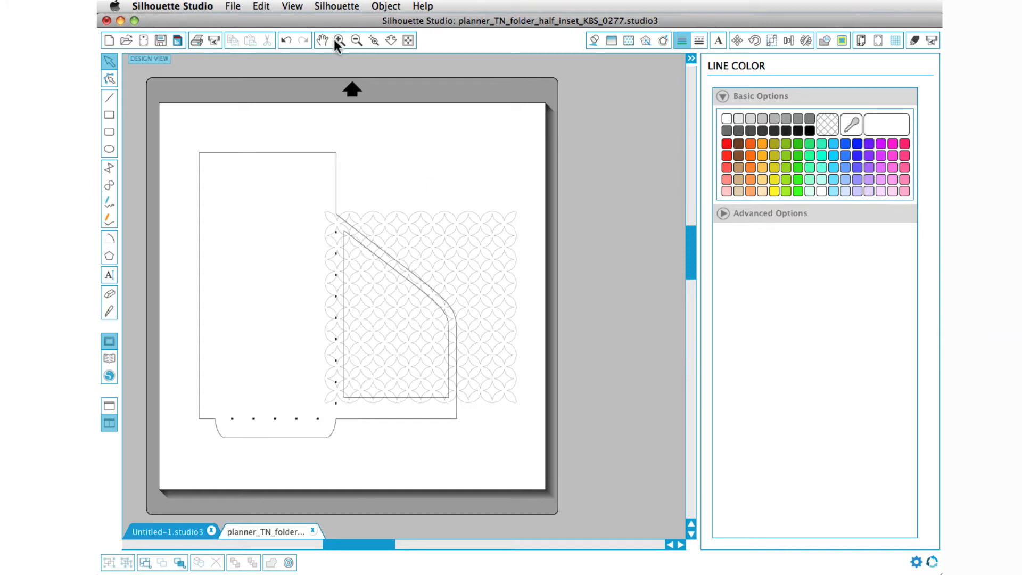
Step: Cut the lattice pattern along the pocket's diagonal edge with a multi-point Knife
click(338, 40)
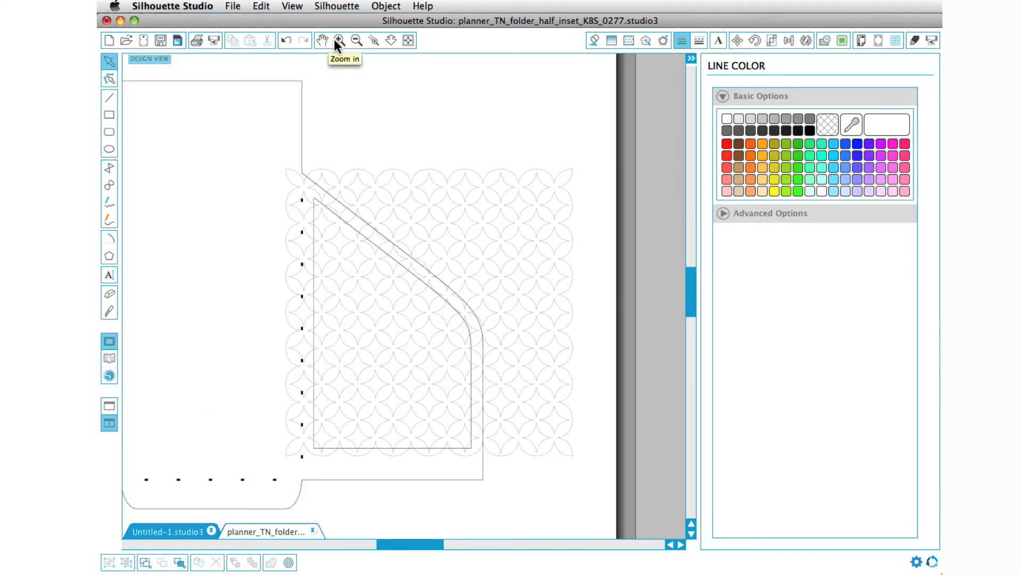
mouse_move(527, 169)
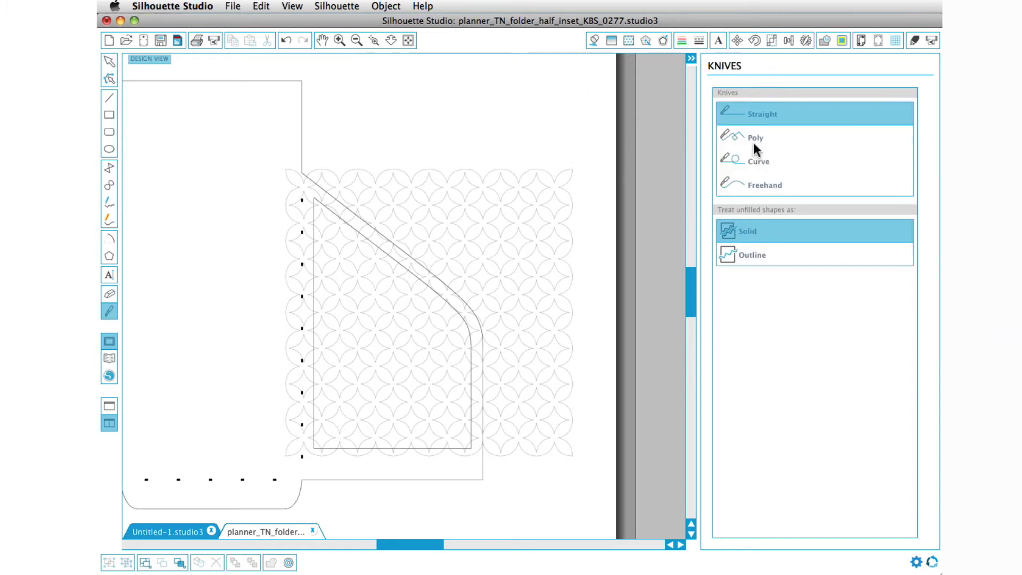
click(755, 138)
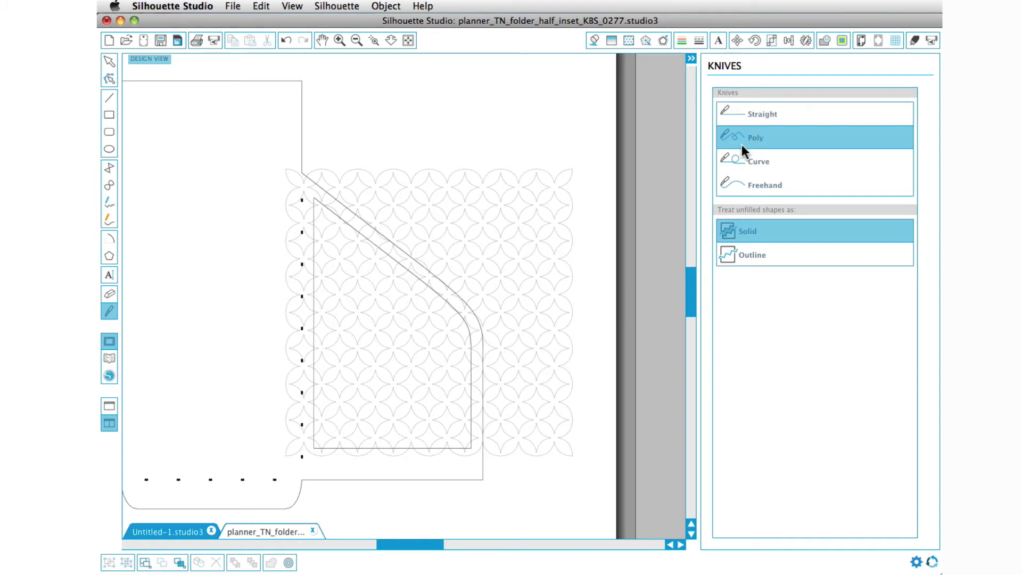
mouse_move(479, 273)
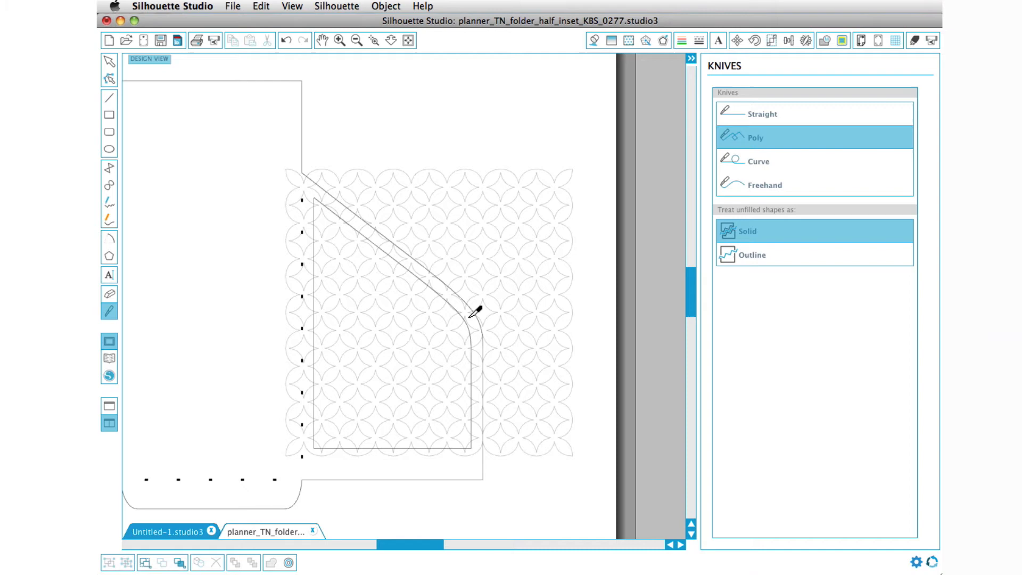
mouse_move(506, 323)
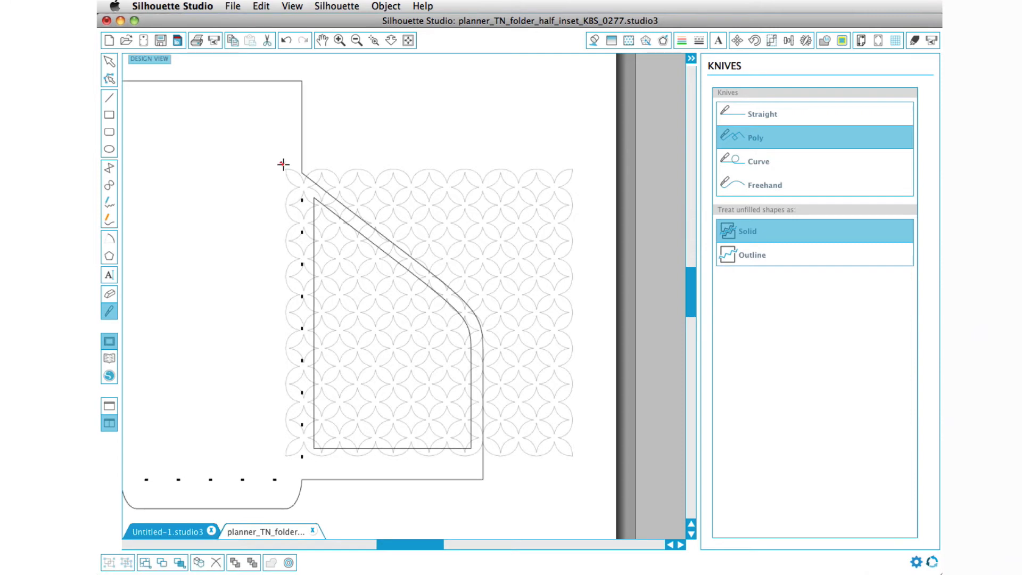
drag(282, 165, 462, 307)
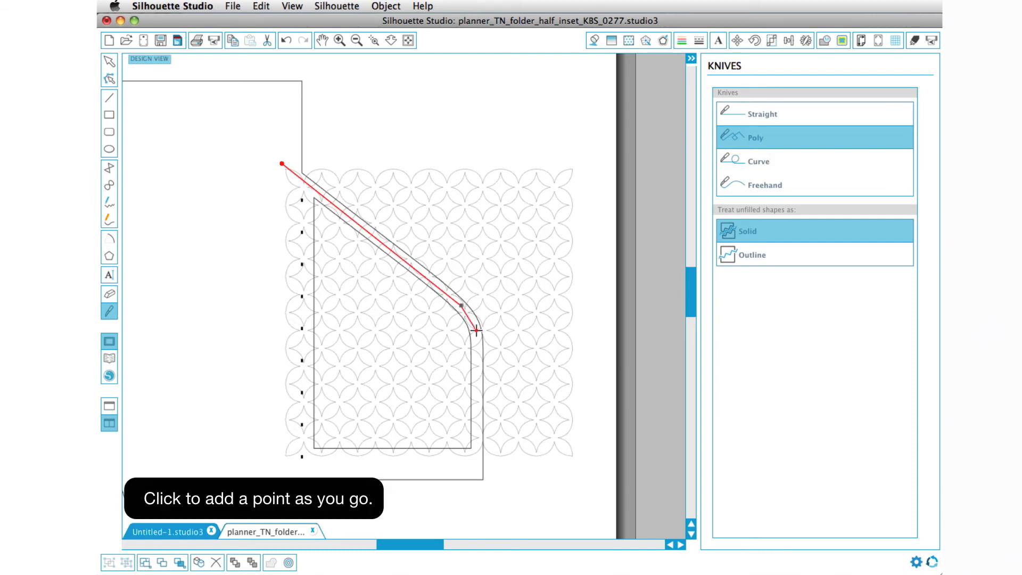
click(480, 450)
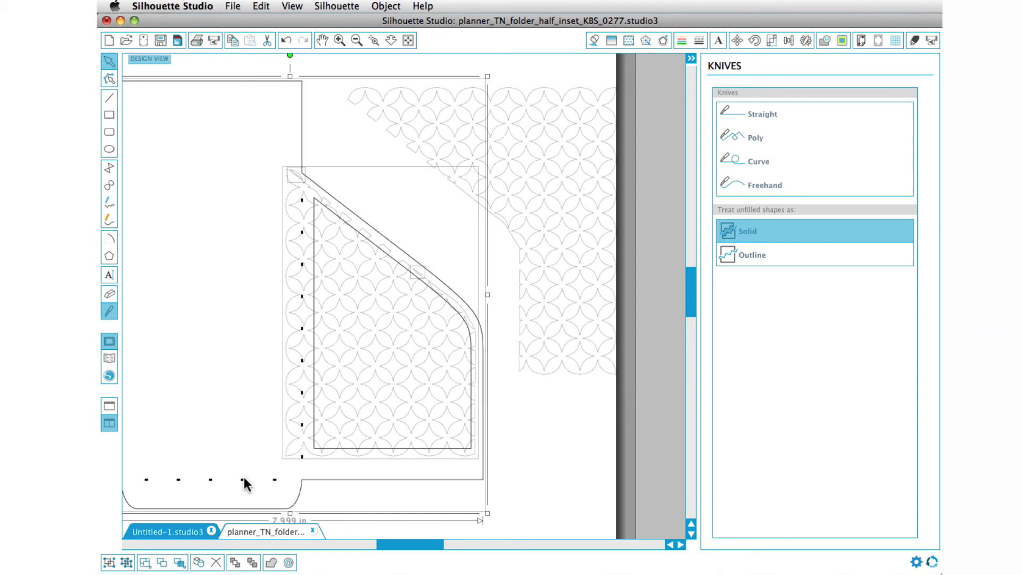
mouse_move(313, 142)
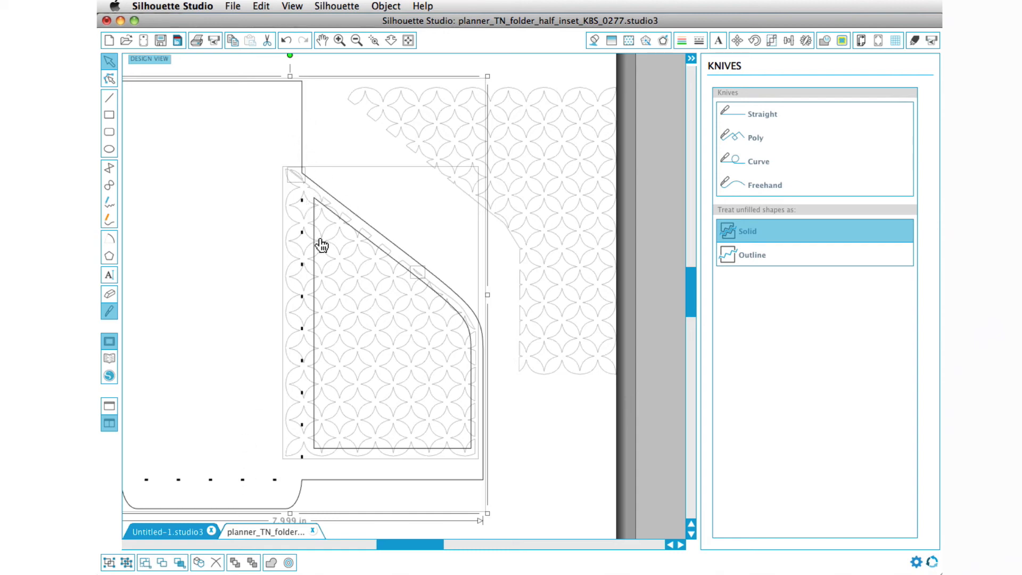
mouse_move(361, 289)
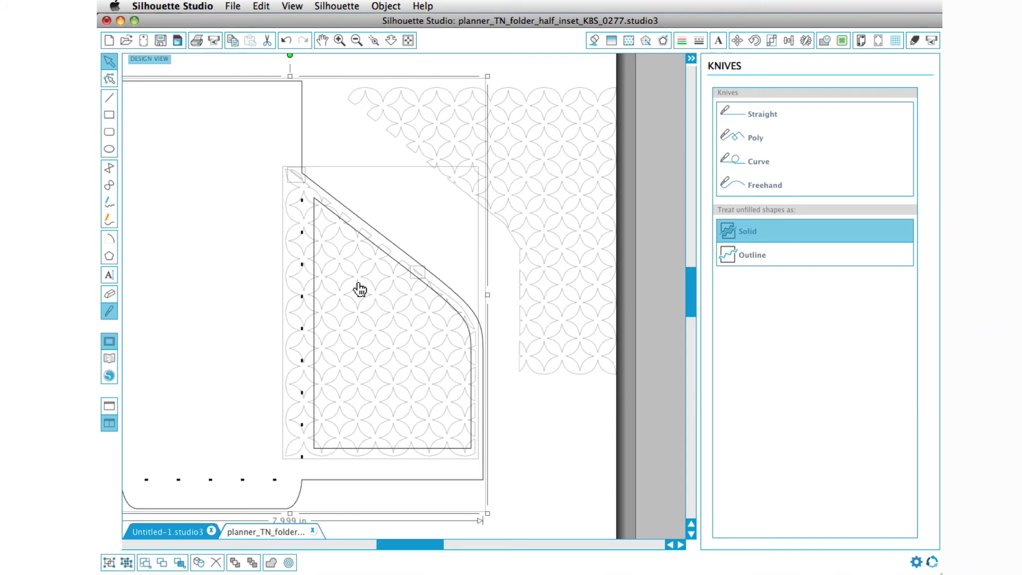
Step: Weld the remaining lattice pattern into the folder's pocket outline
right_click(361, 289)
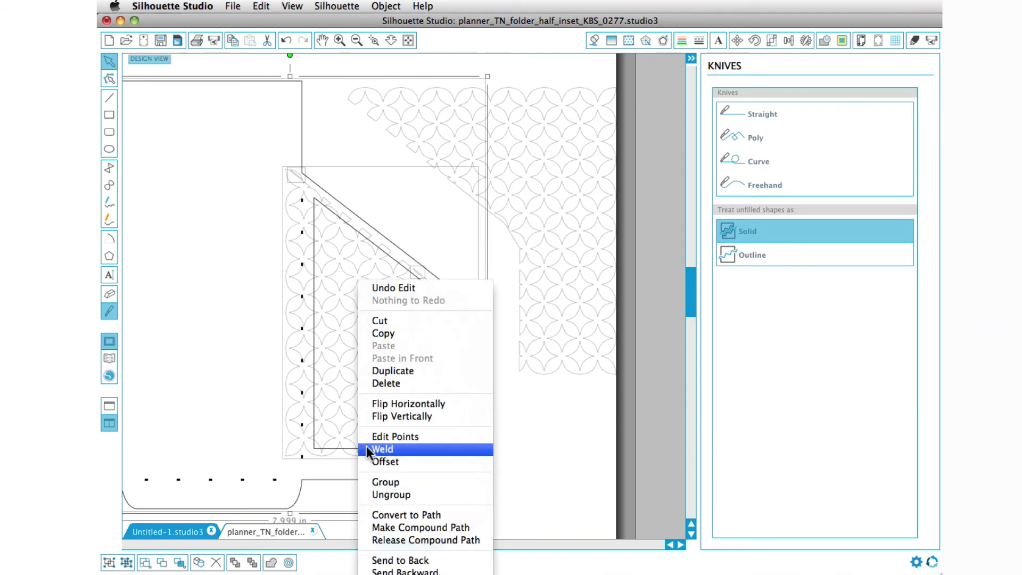
click(381, 450)
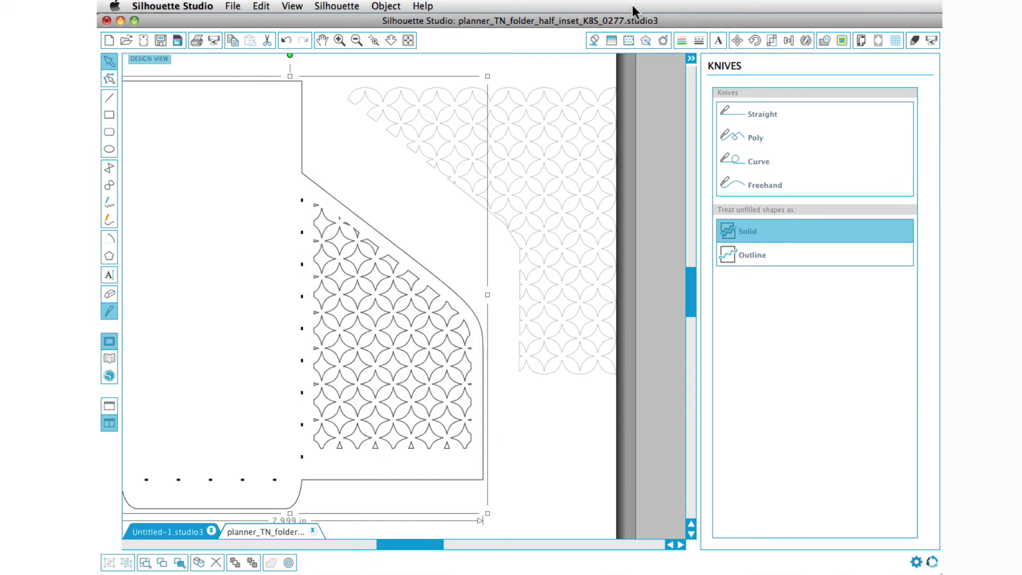
Step: Fill the welded folder orange so the lattice cutouts show through the pocket
click(594, 40)
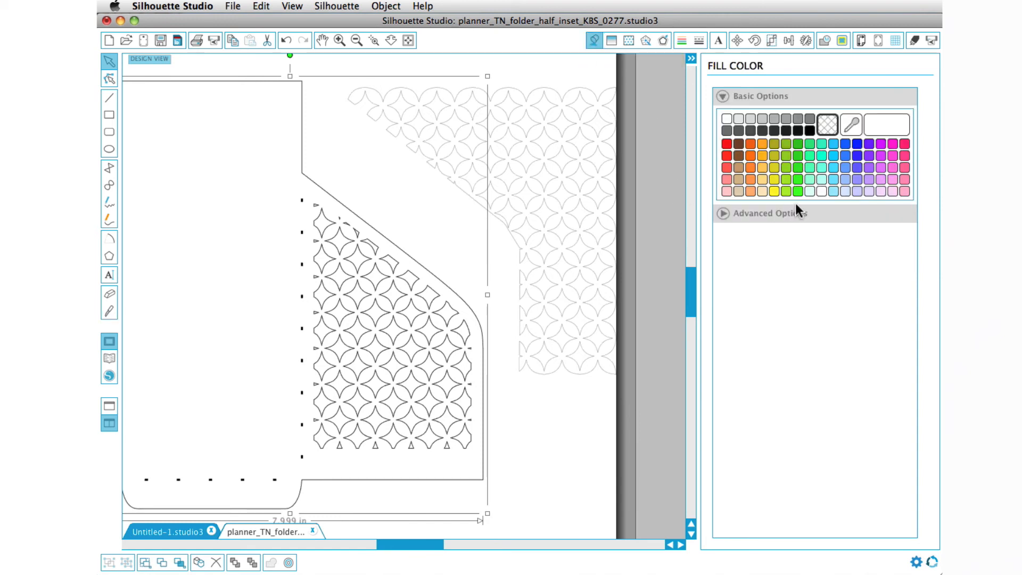
click(750, 191)
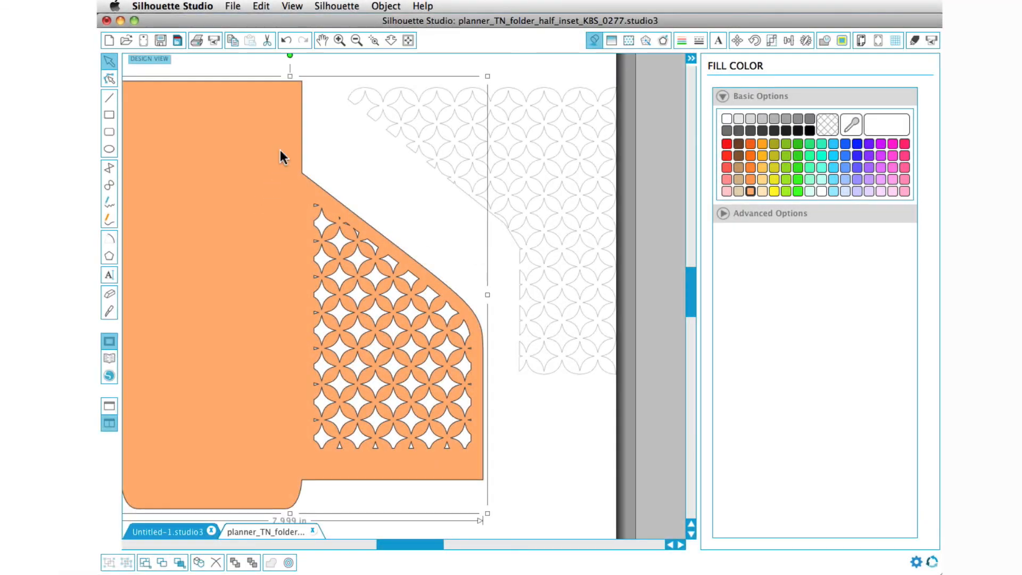
right_click(283, 156)
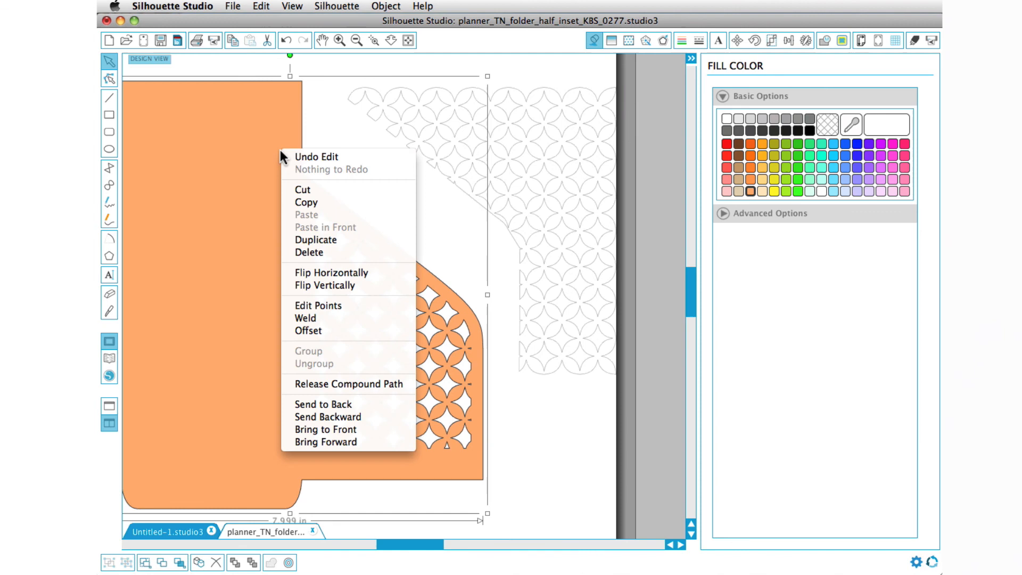